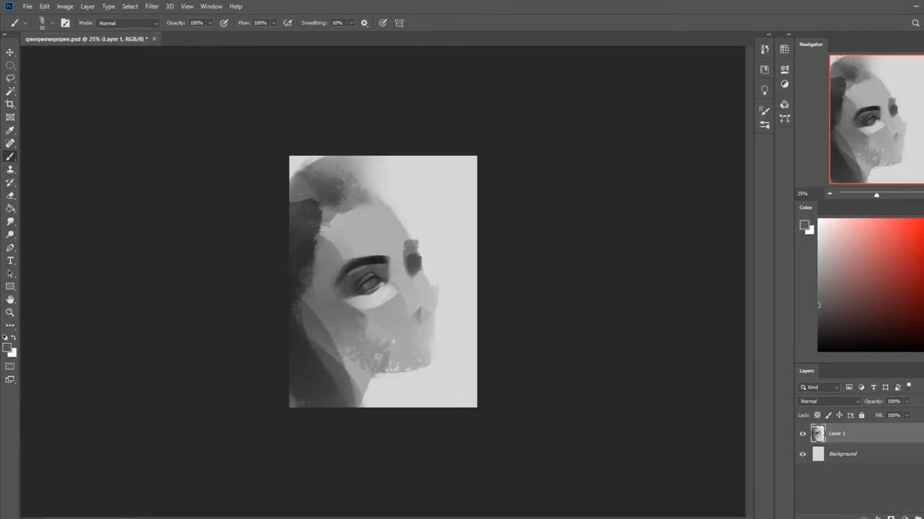
Block in more face and eye tones, then flatten the painting via Layer > Flatten Image.
left_click(129, 23)
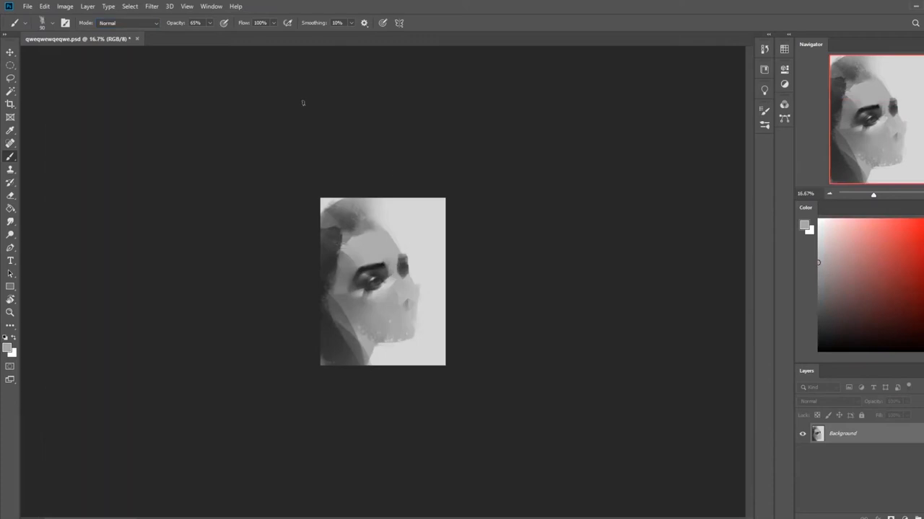
Brush dark hair sweeping across the top of the head and open Filter > Liquify.
left_click(10, 313)
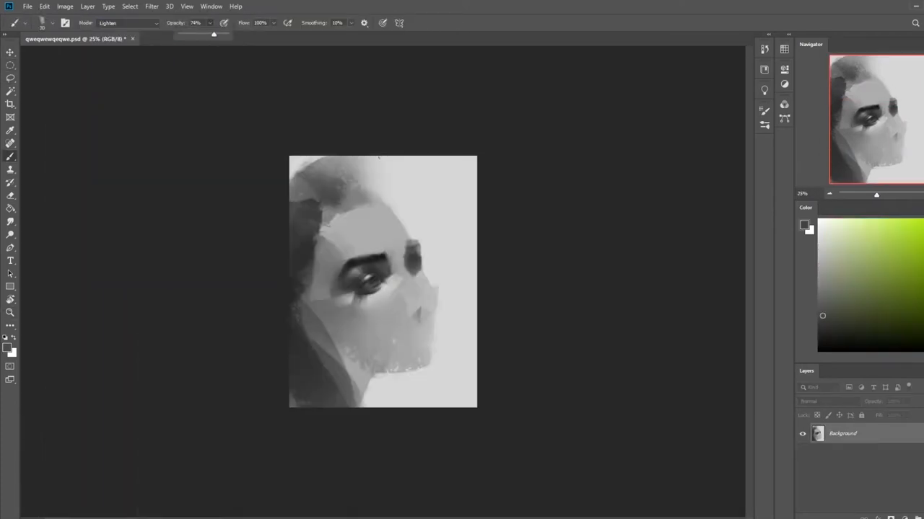
left_click(10, 182)
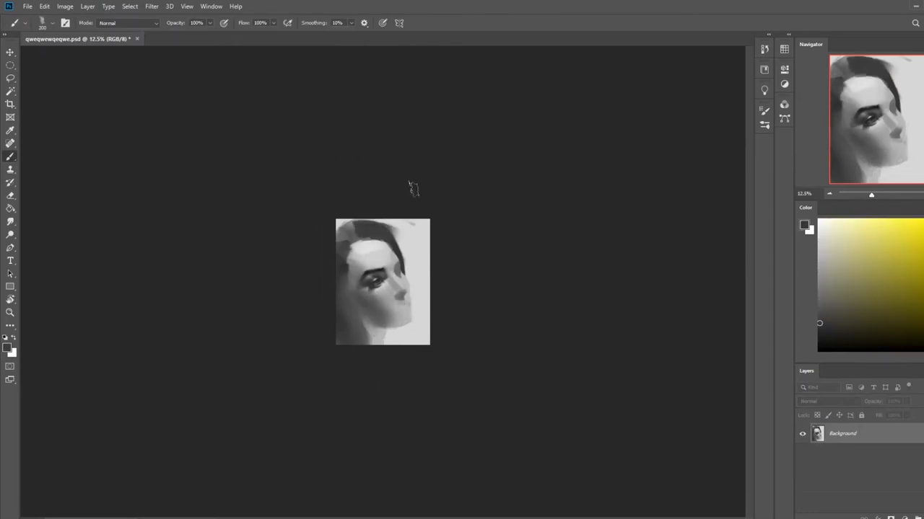
left_click(152, 7)
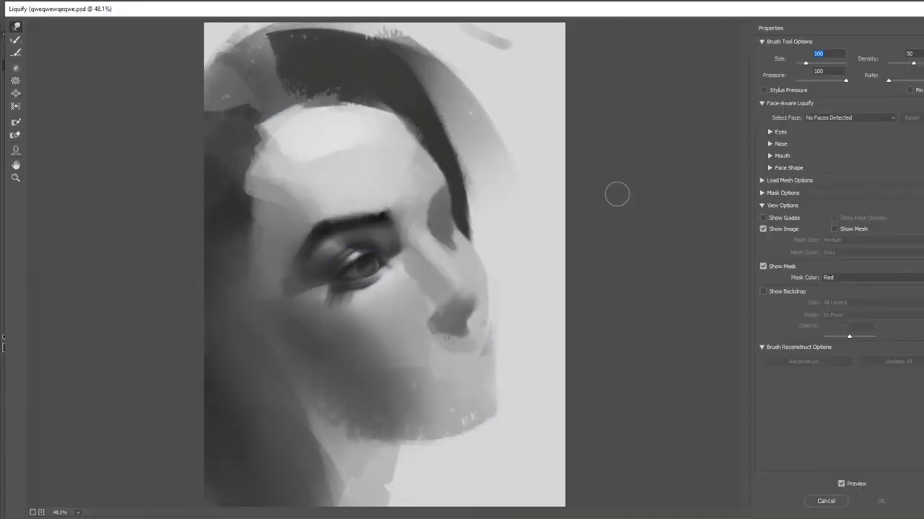
Push the face contours with Forward Warp, apply Liquify, and paint long hair down the left.
left_click(880, 500)
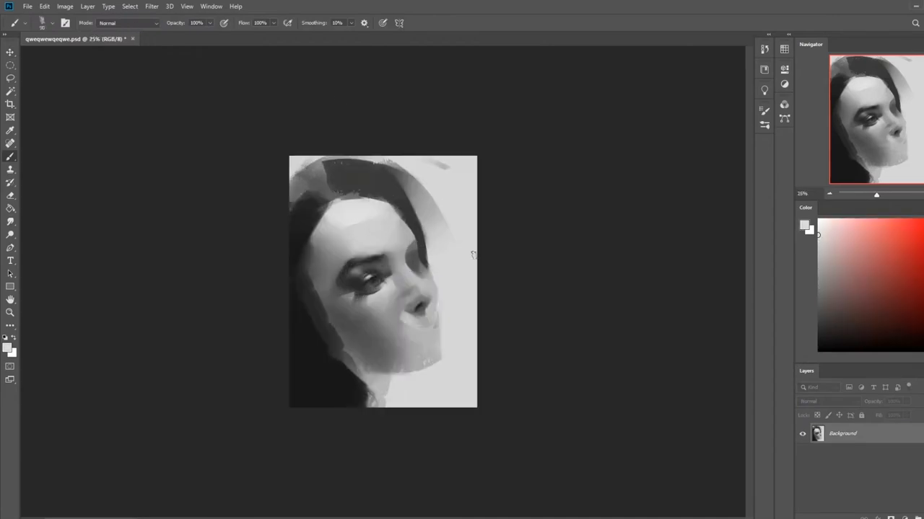
Paint a defined upper lid, lashes and soft eyelid highlight on the zoomed-in eye.
left_click(129, 22)
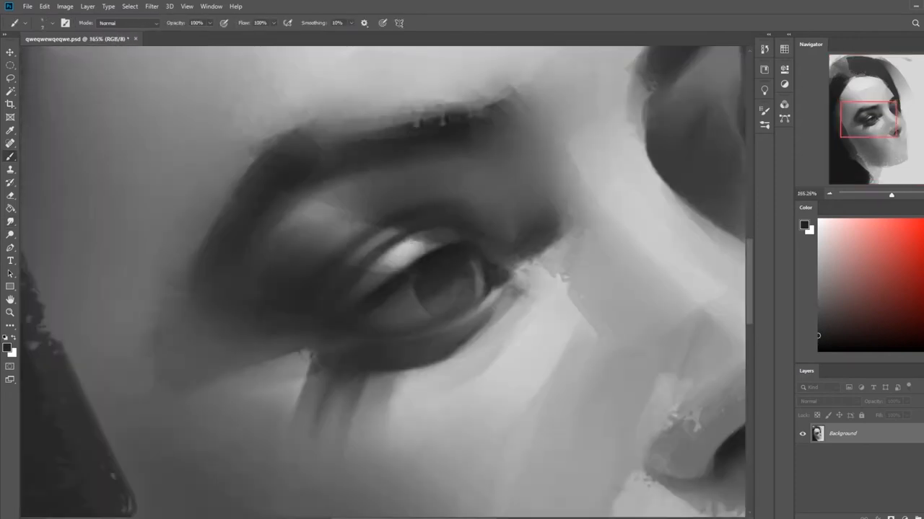
Fit the canvas on screen and rough in textured strokes along the top-left hair edge.
left_click(10, 195)
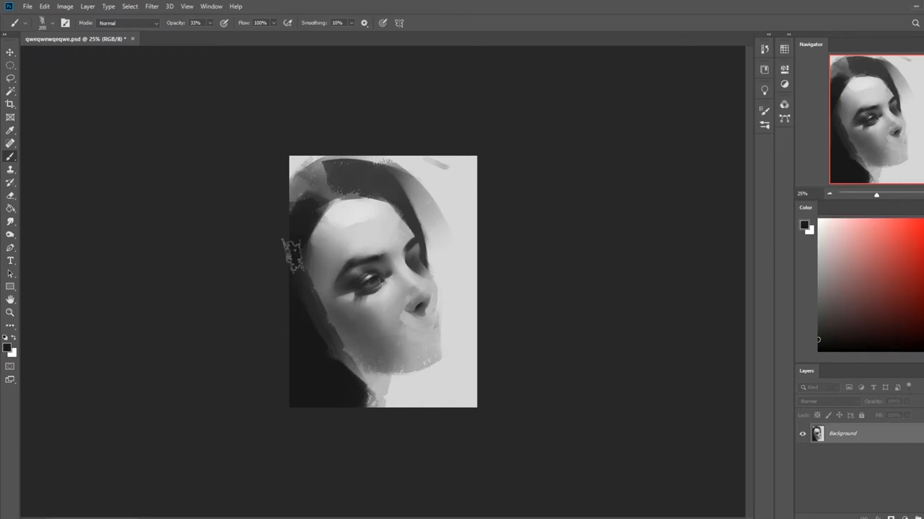
Smooth the forehead and jaw tones and paint soft hair strands over the top and right.
left_click(307, 260)
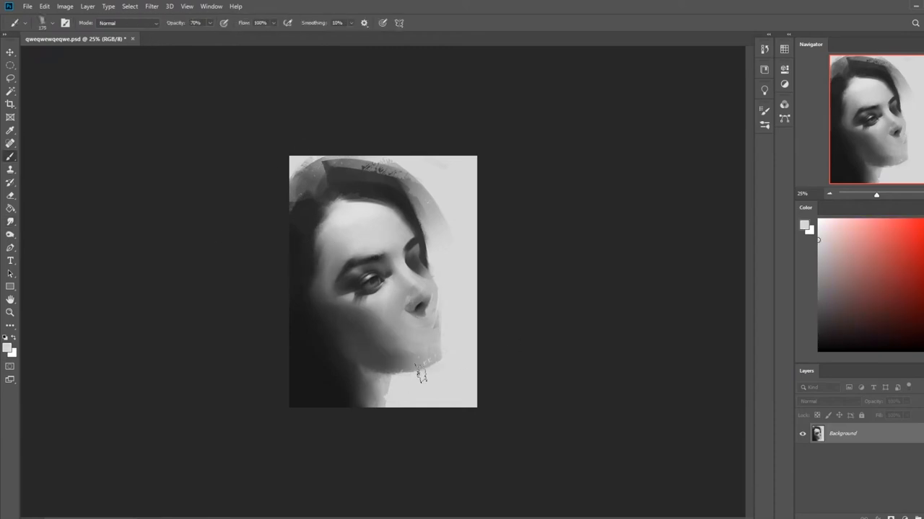
left_click(127, 22)
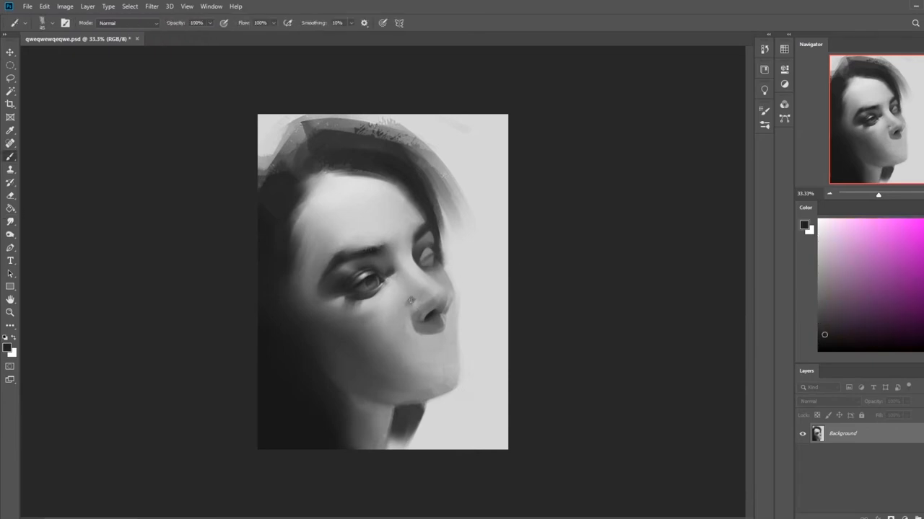
Reshape the nose and lips with a second Liquify Forward Warp pass.
left_click(151, 6)
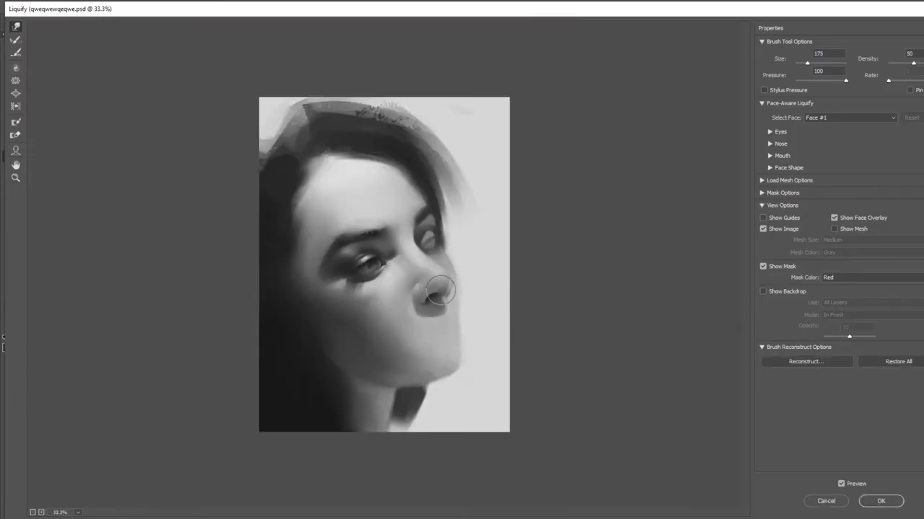
left_click(880, 501)
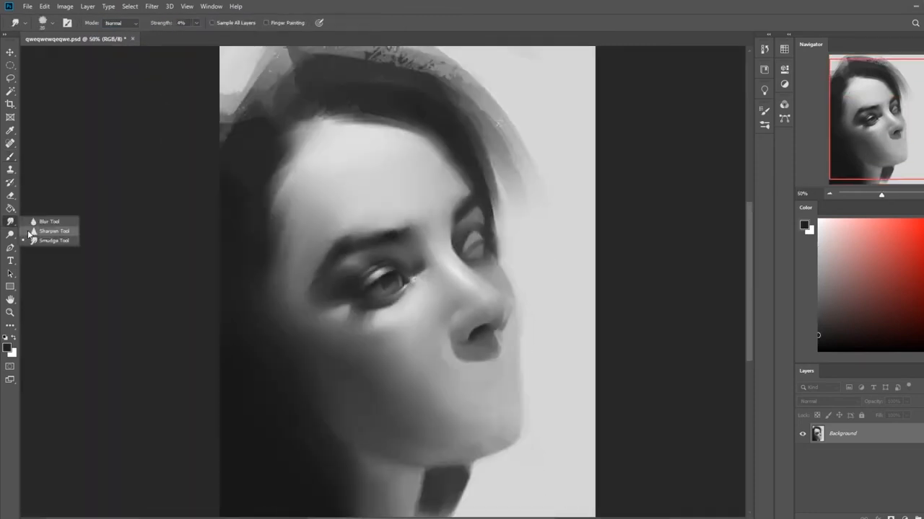
Smudge the right-side hair into a smoother, shorter bob and apply another Liquify pass.
left_click(54, 240)
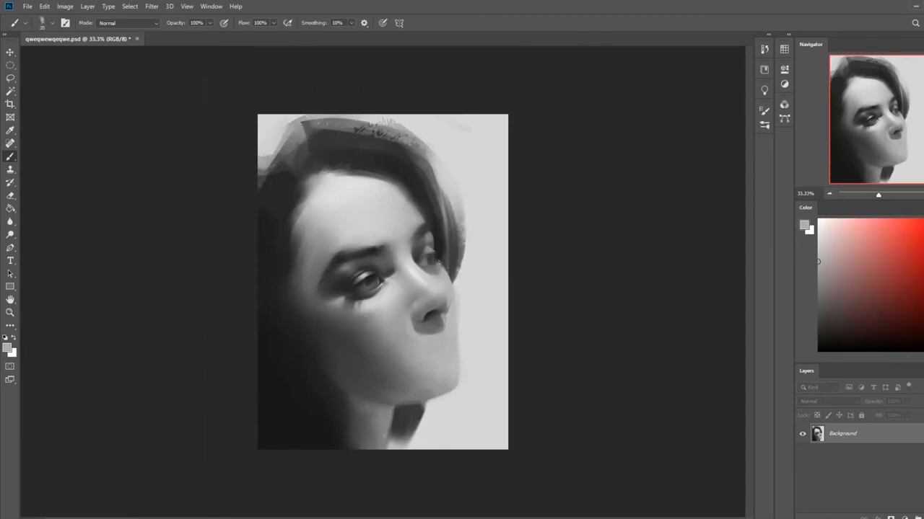
mouse_move(444, 48)
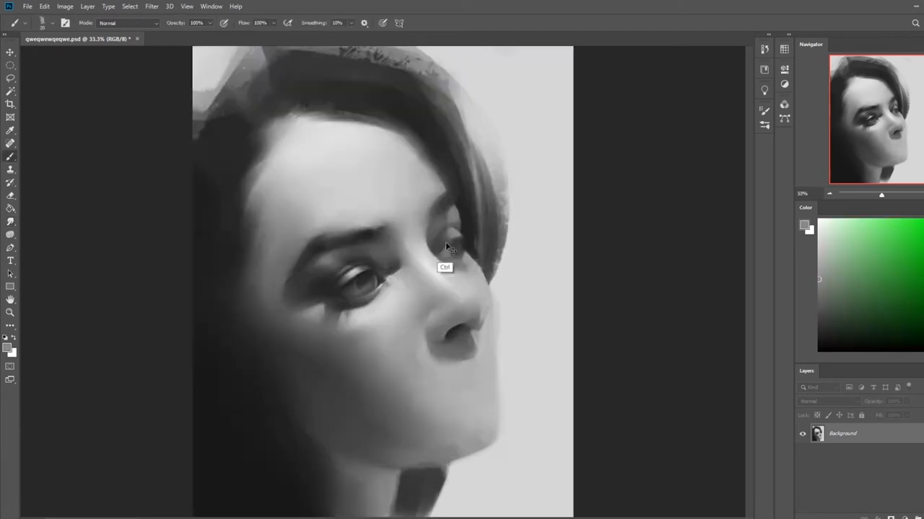
left_click(152, 6)
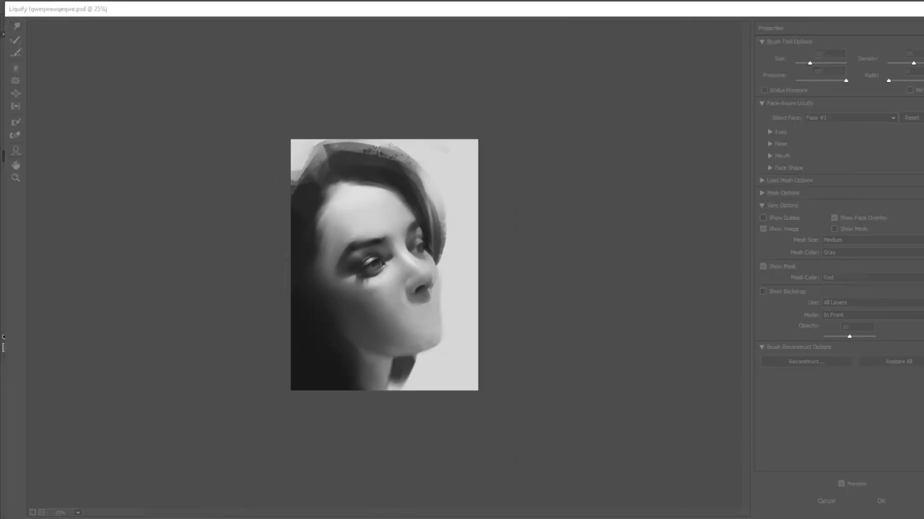
left_click(881, 501)
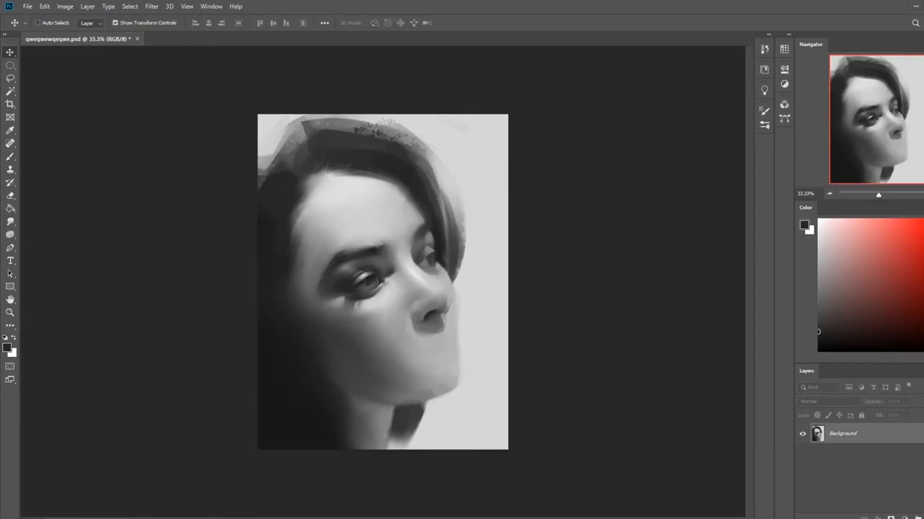
Add an empty Layer 1 above the Background layer.
left_click(10, 313)
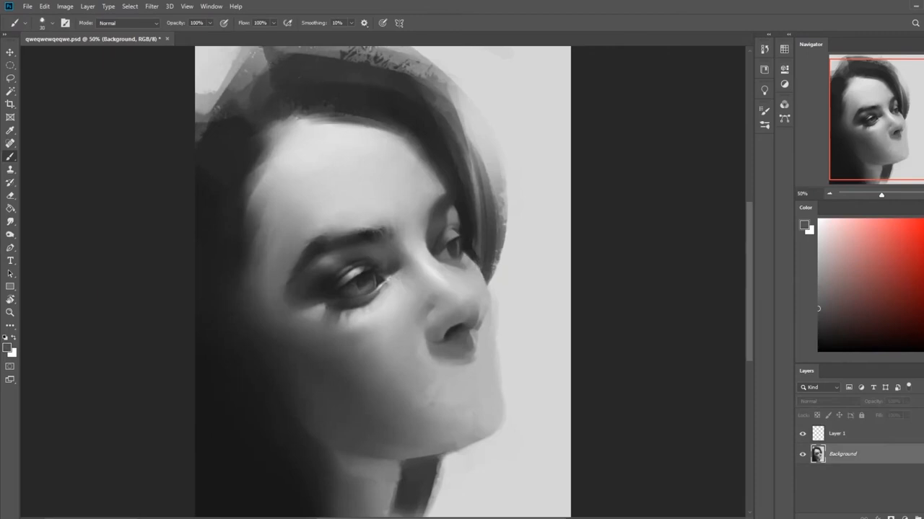
Switch to the Smudge tool, hide Layer 1, and return to the Background layer.
left_click(10, 143)
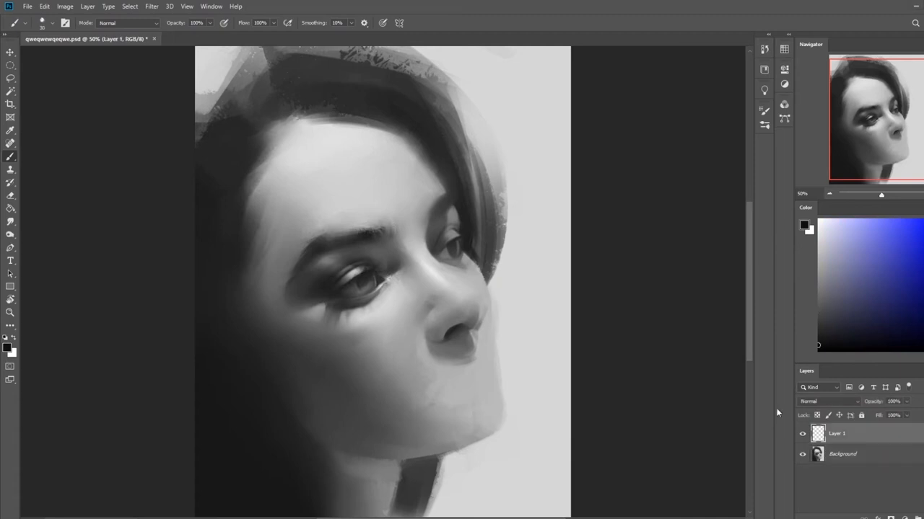
key("ctrl+minus")
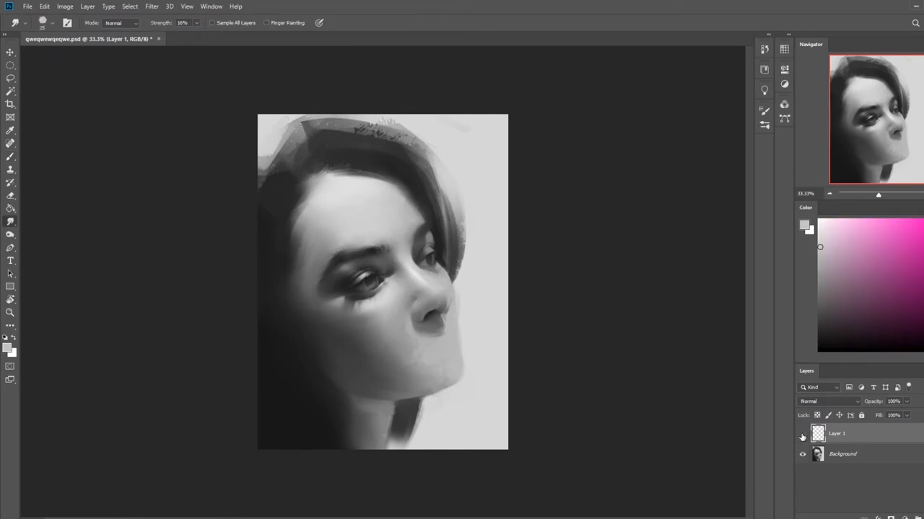
left_click(843, 454)
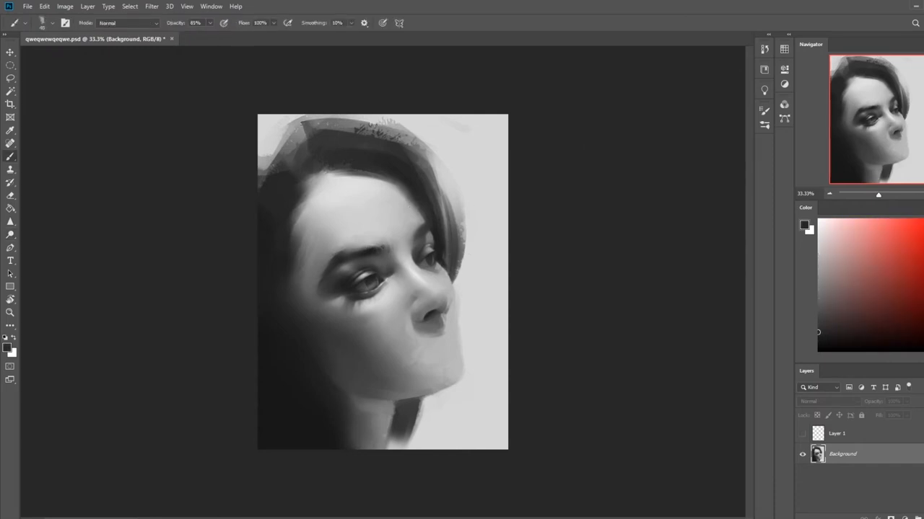
Draw a freehand Lasso selection around the rough patch atop the woman's head.
left_click(11, 233)
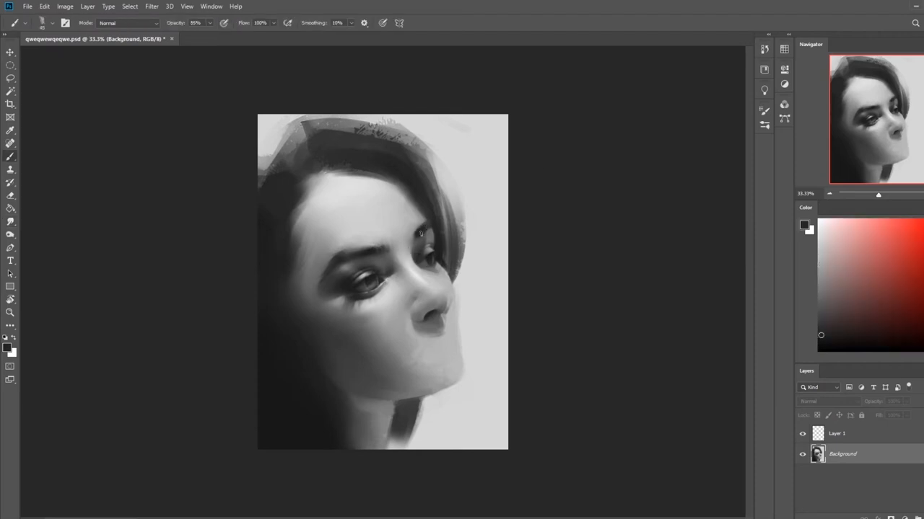
left_click(866, 285)
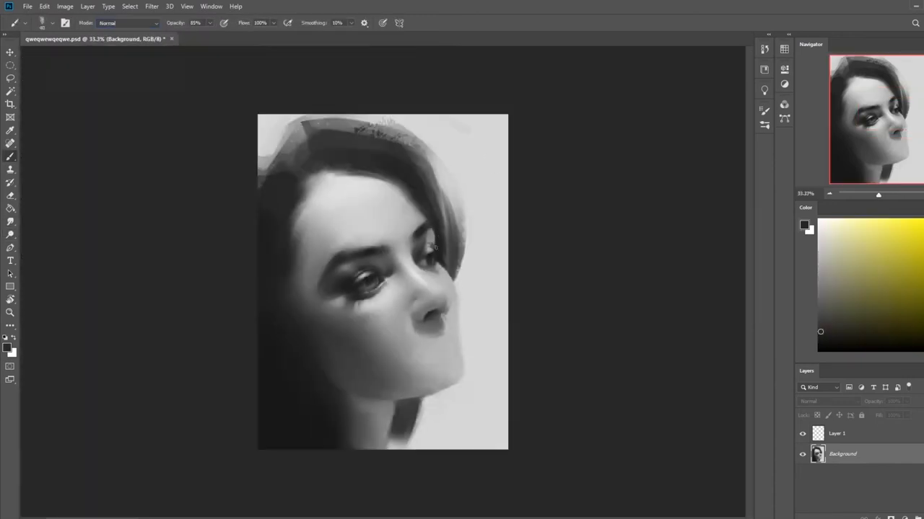
left_click(10, 65)
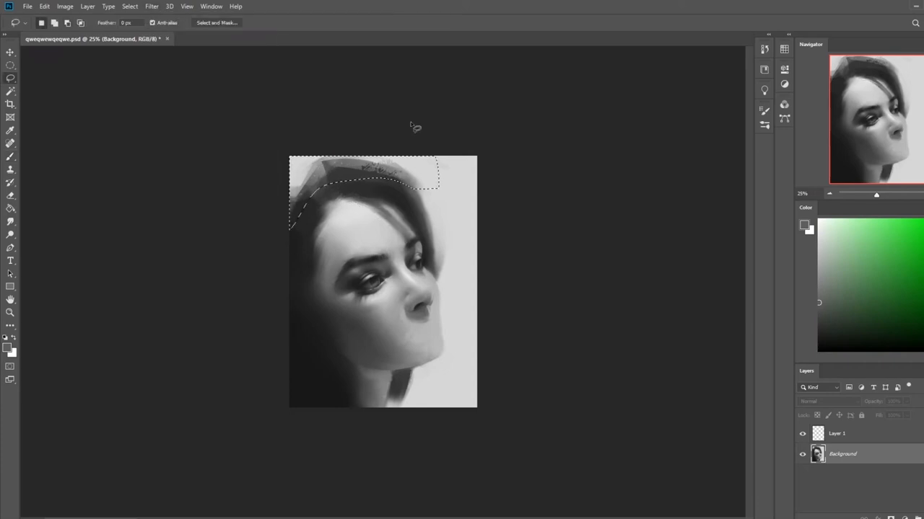
Fill the selected head patch with smooth dark hair strokes, then deselect with Ctrl+D.
left_click(10, 130)
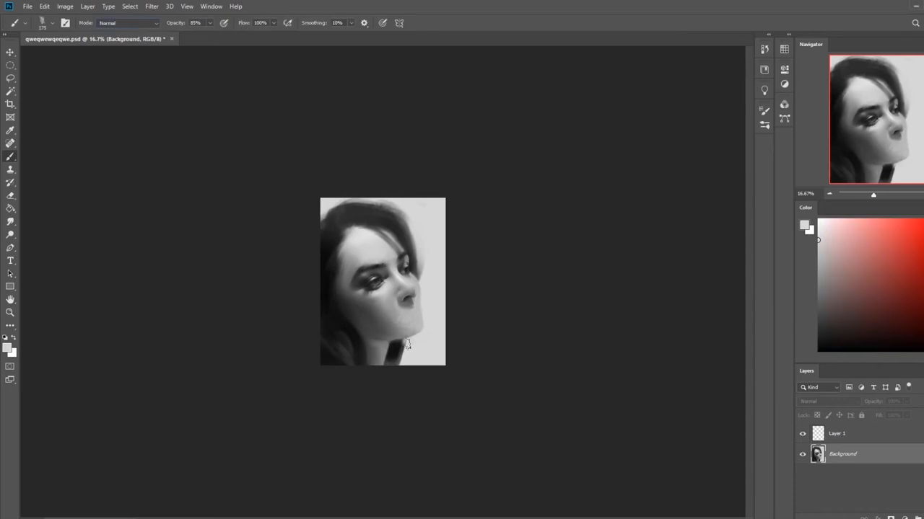
Blend the top-of-head hair into the background using a Darken-mode brush at 43% opacity.
left_click(10, 222)
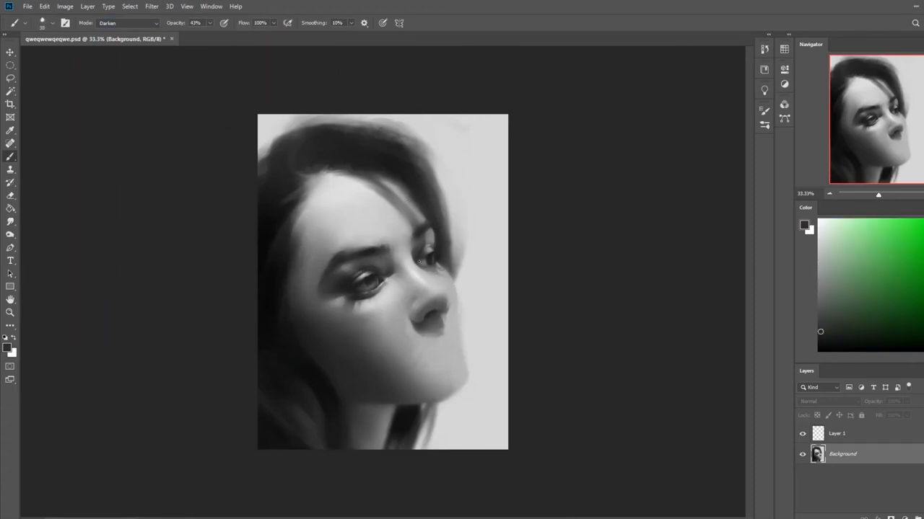
left_click(128, 22)
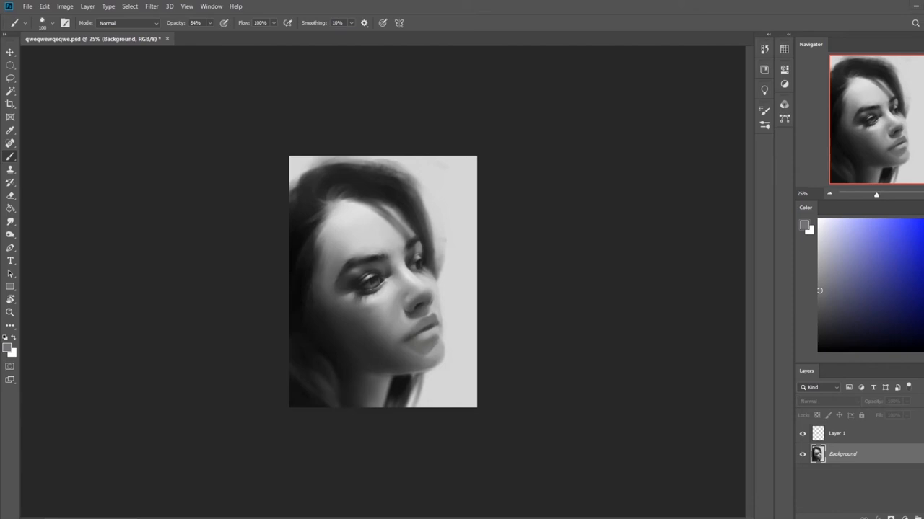
Repaint fuller shaded lips, chin and jawline with the brush at about 84% opacity.
left_click(10, 222)
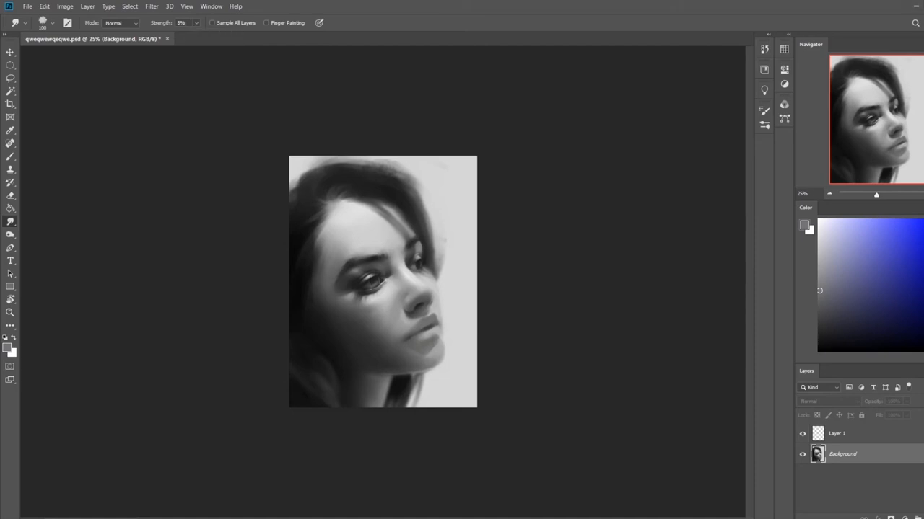
Smooth the facial shading with the Smudge tool at 8% strength, then open Liquify.
left_click(10, 92)
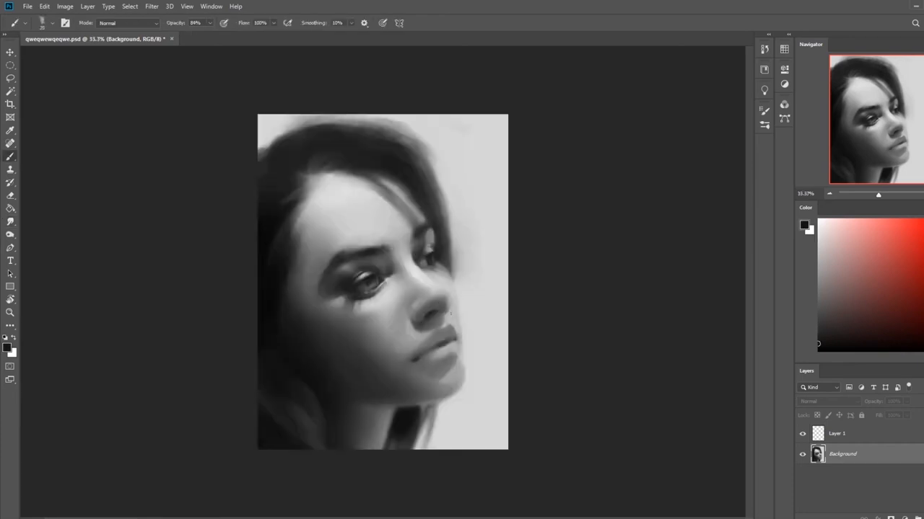
left_click(151, 6)
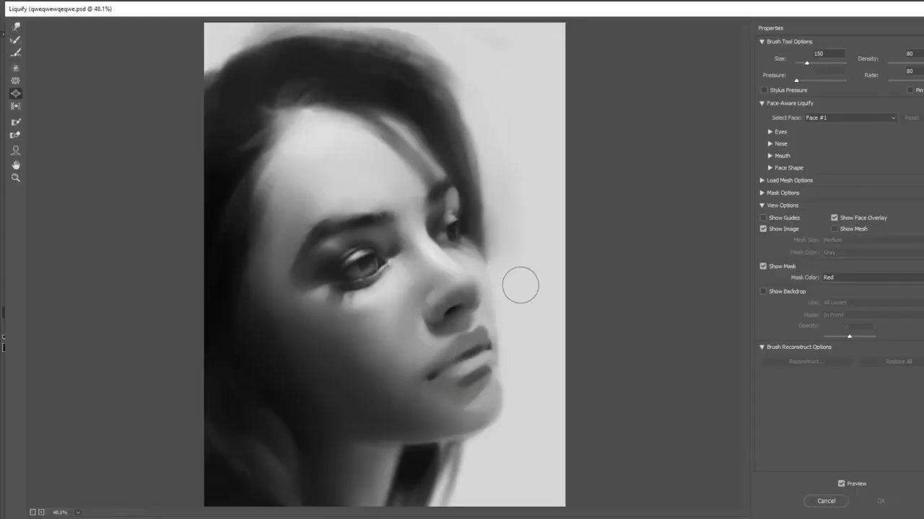
Forward-warp the face outline, then duplicate Background and add Layer 3.
left_click(881, 501)
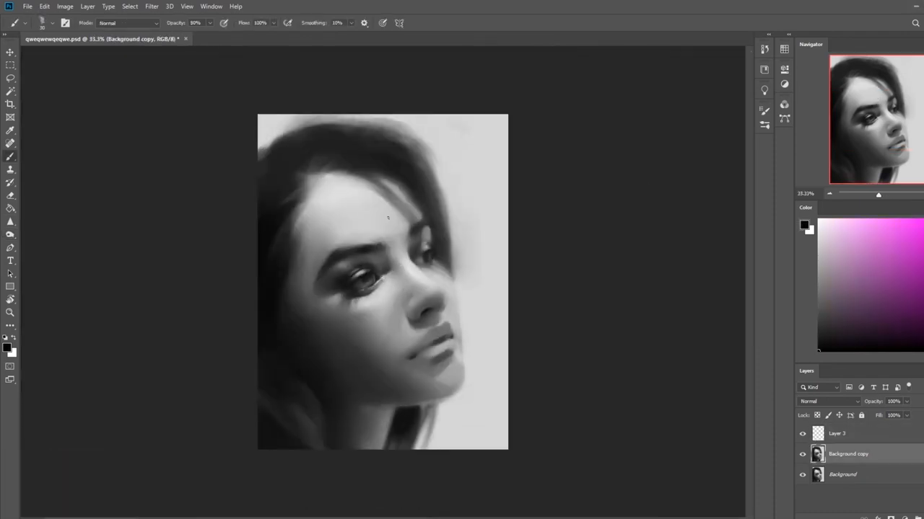
Hide Layer 3, blend hair and face edges with Brush and Smudge, and reopen Liquify.
left_click(10, 220)
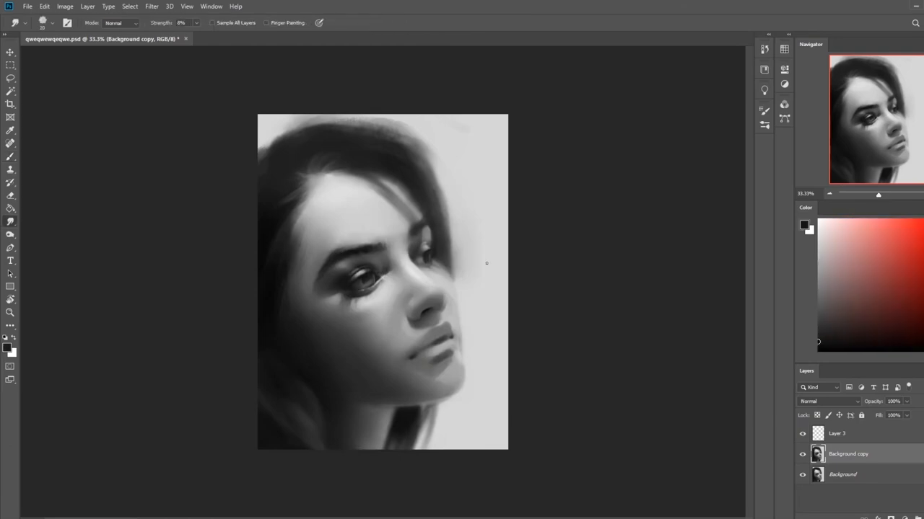
left_click(151, 5)
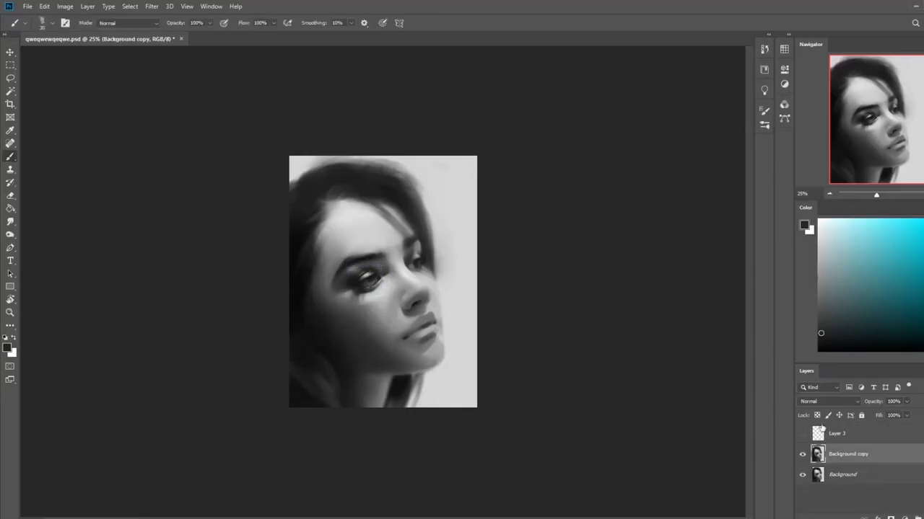
left_click(10, 78)
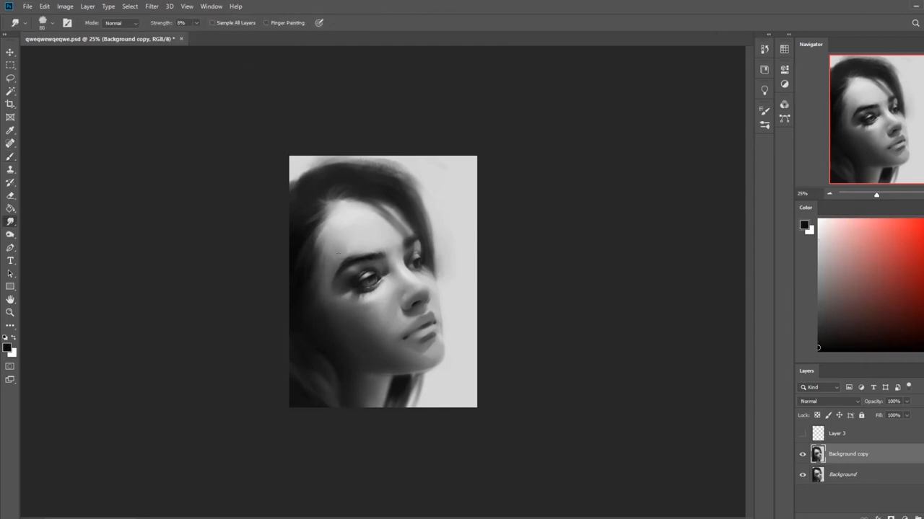
left_click(152, 7)
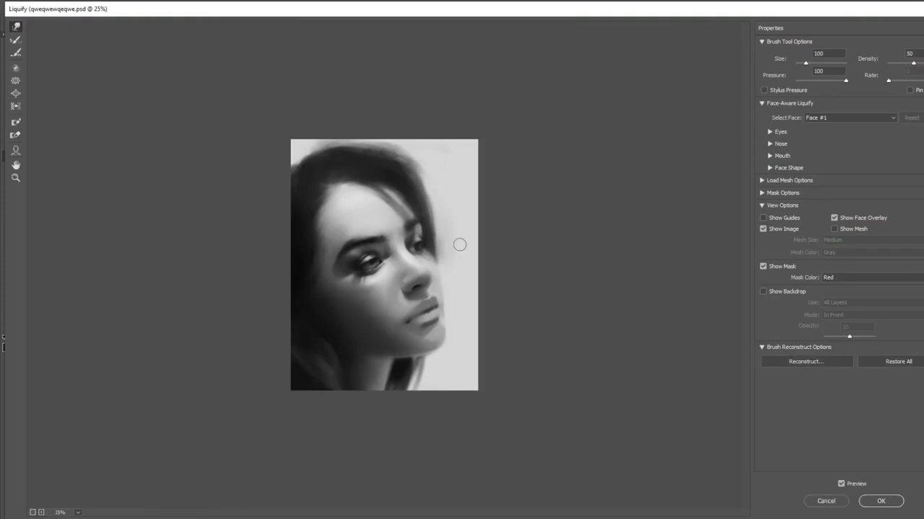
Apply a second Forward Warp pass to the face and zoom in on the eyes.
left_click(880, 501)
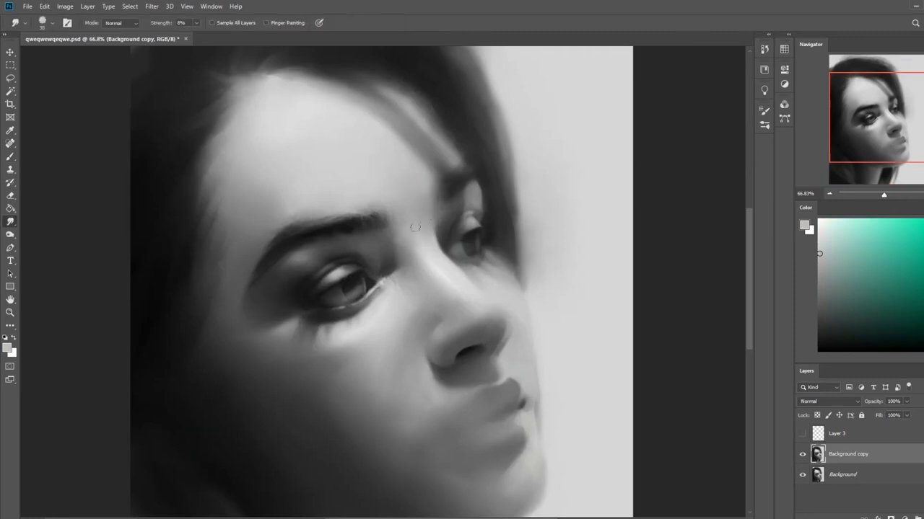
Sharpen the eyes with Protect Detail on and paint a Lighten-mode nose highlight.
left_click(10, 157)
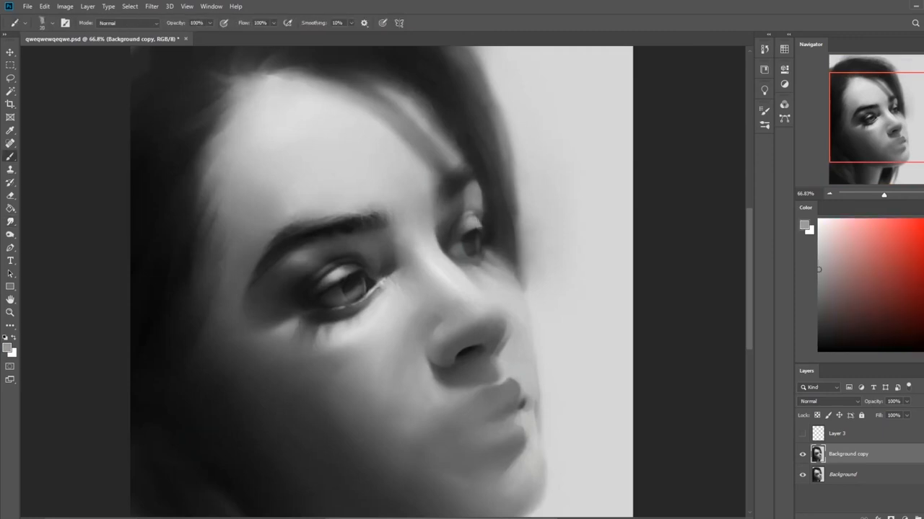
left_click(10, 222)
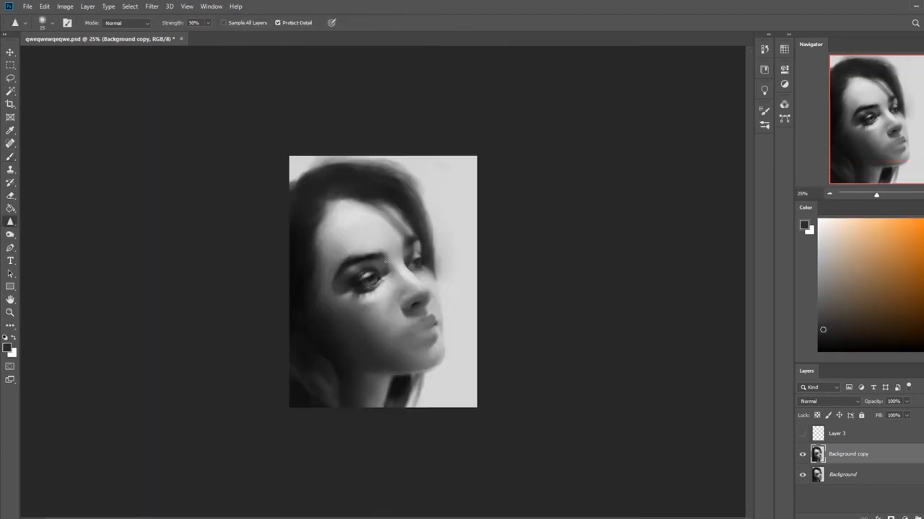
left_click(10, 130)
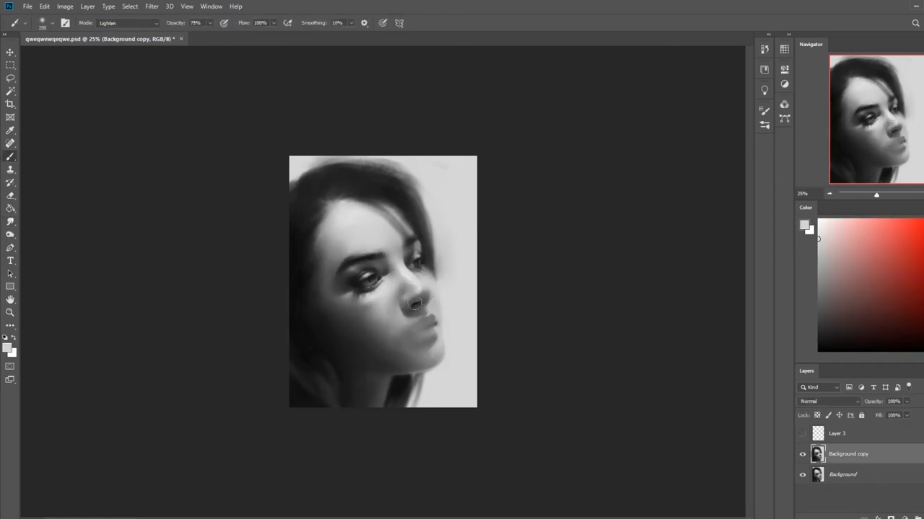
Show Layer 3 and soften the nose highlight and darken the lips at 48–52% opacity.
left_click(10, 208)
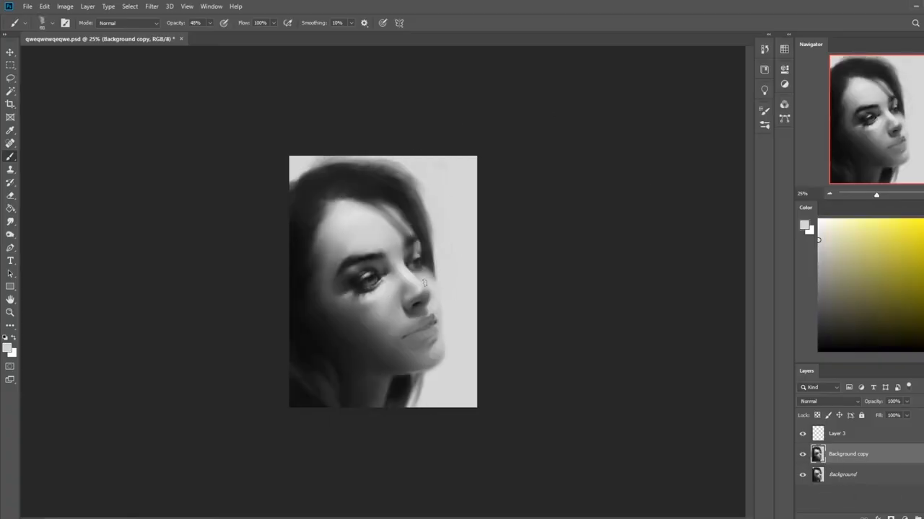
left_click(10, 78)
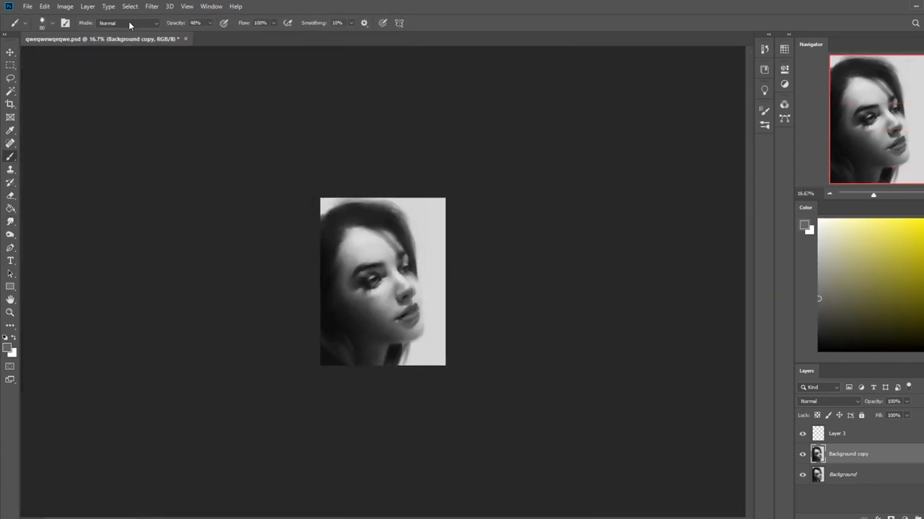
left_click(128, 22)
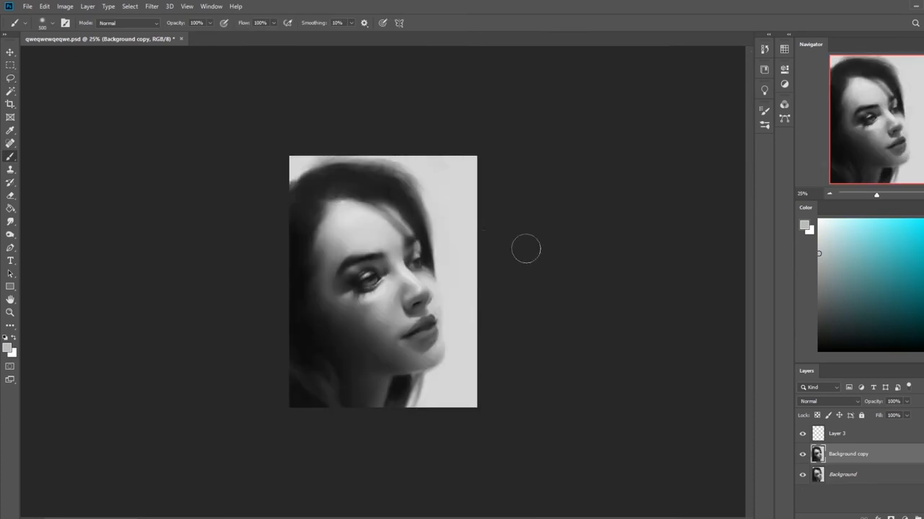
left_click(884, 388)
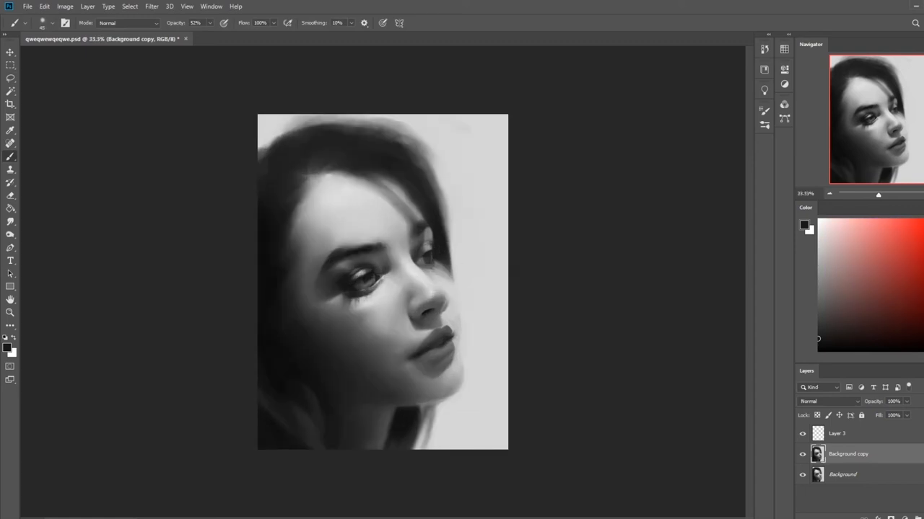
Pick a new blend mode for the Brush from the Mode dropdown.
left_click(129, 22)
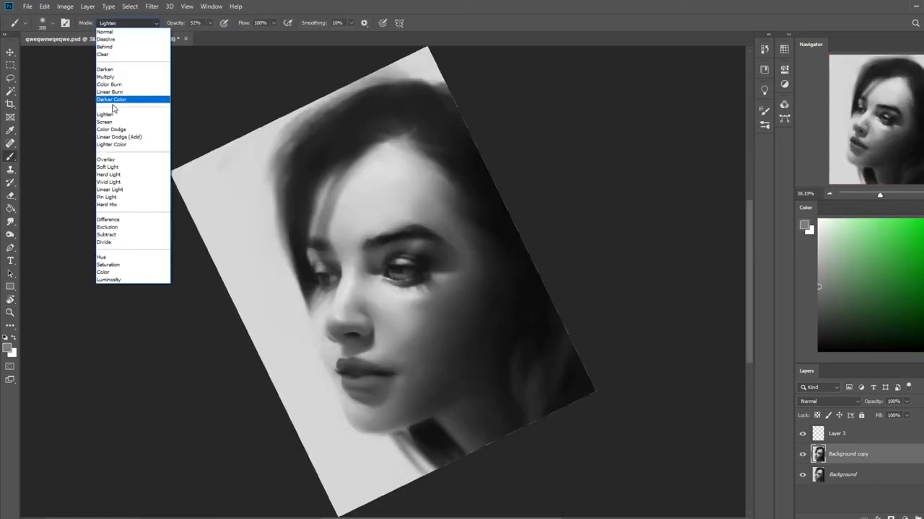
left_click(106, 32)
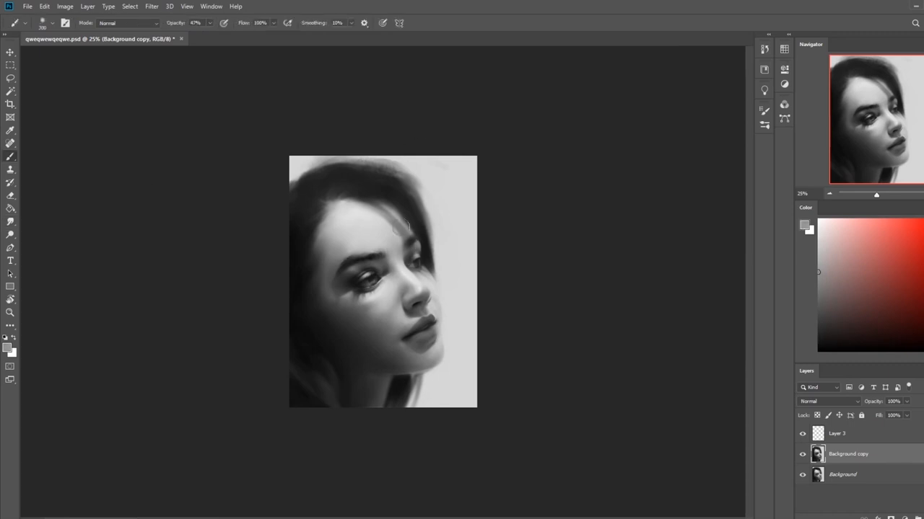
Open Filter > Liquify and cancel it without reshaping anything.
left_click(151, 6)
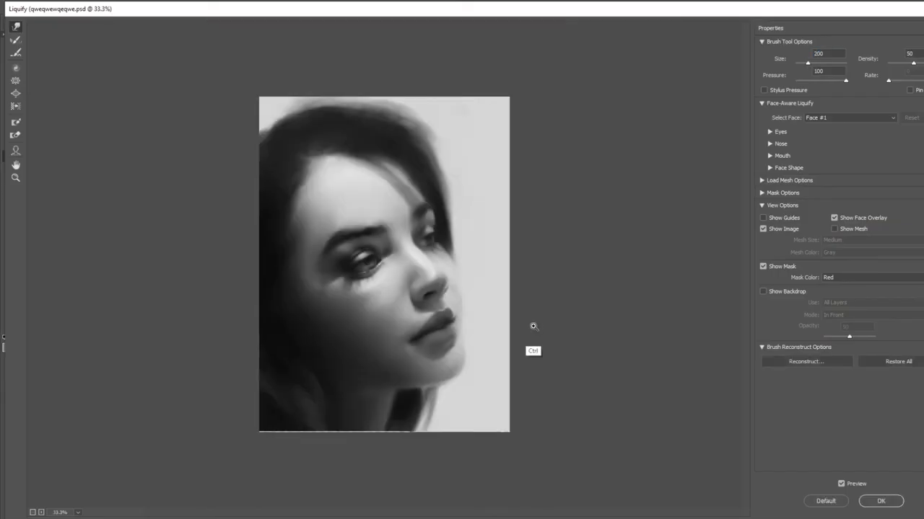
left_click(880, 501)
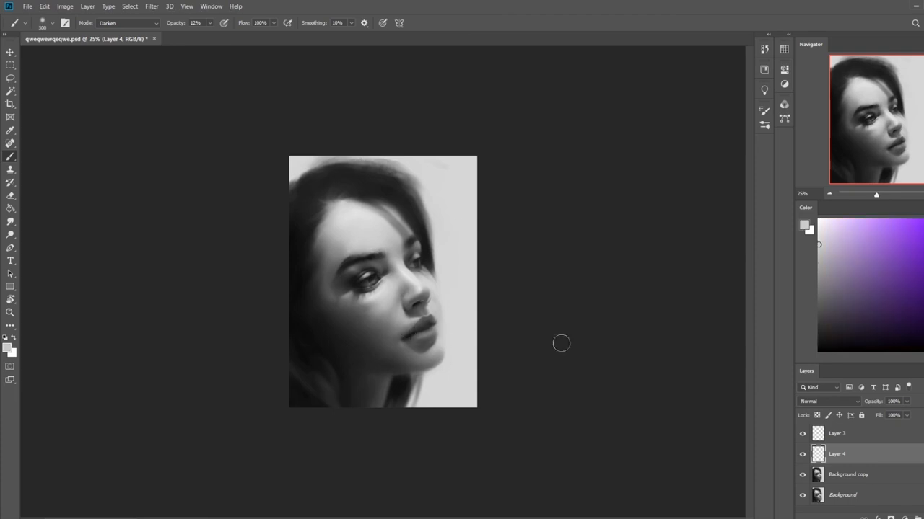
mouse_move(523, 296)
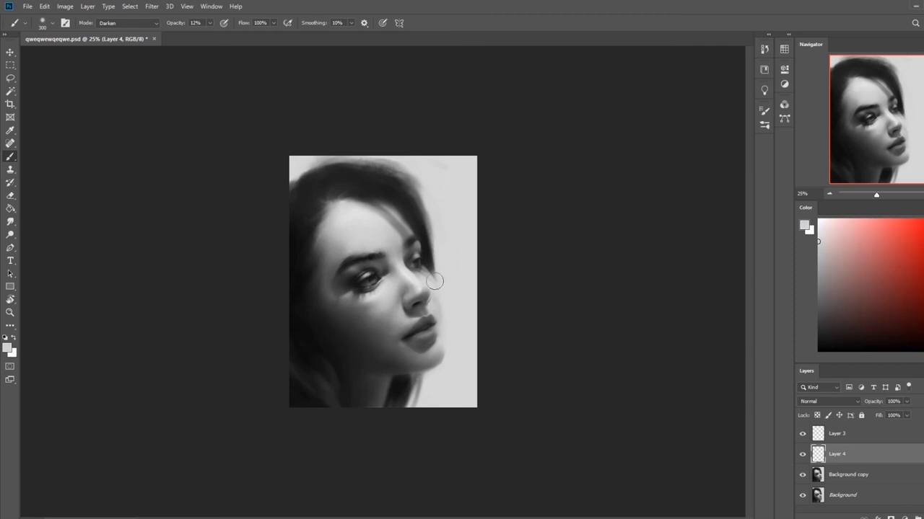
mouse_move(450, 214)
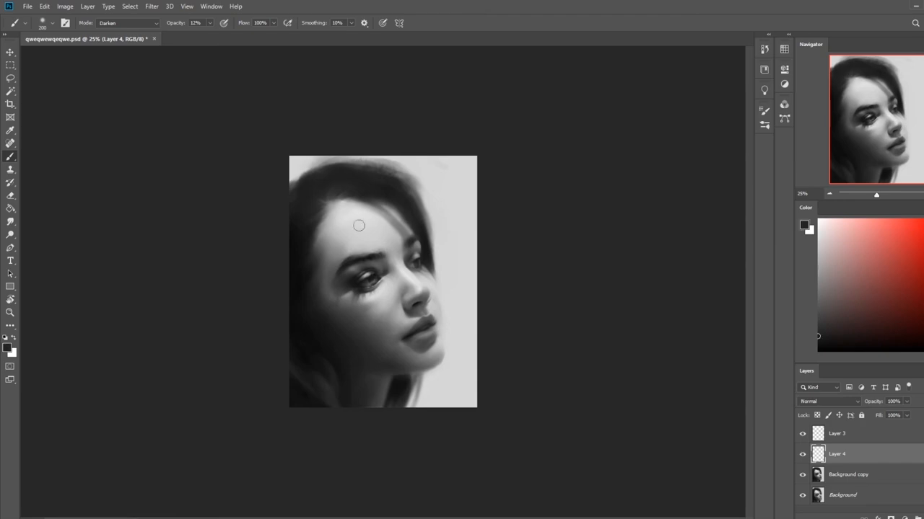
Reopen Liquify and warp the features around the left eye.
left_click(151, 6)
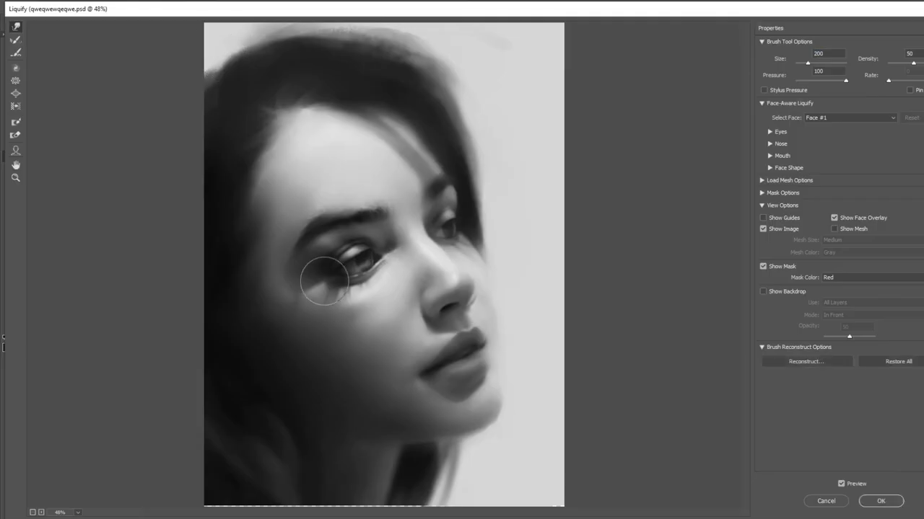
left_click(881, 501)
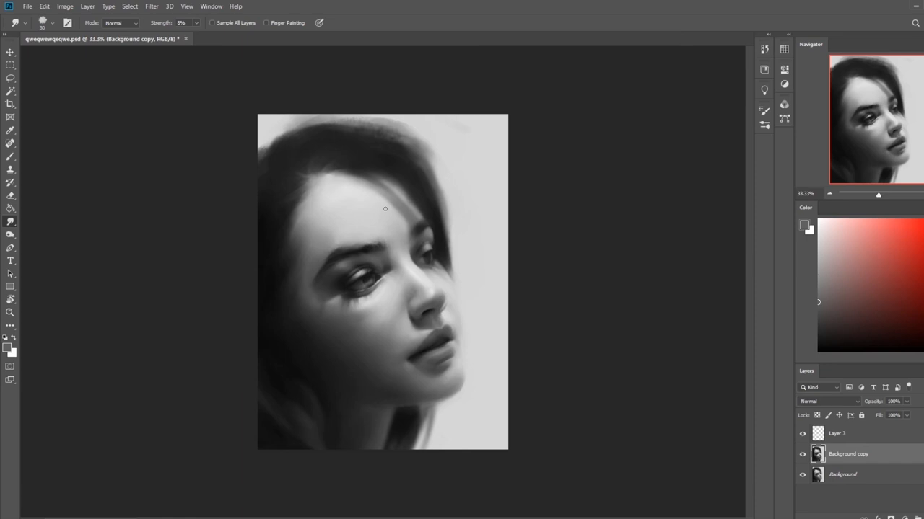
mouse_move(479, 237)
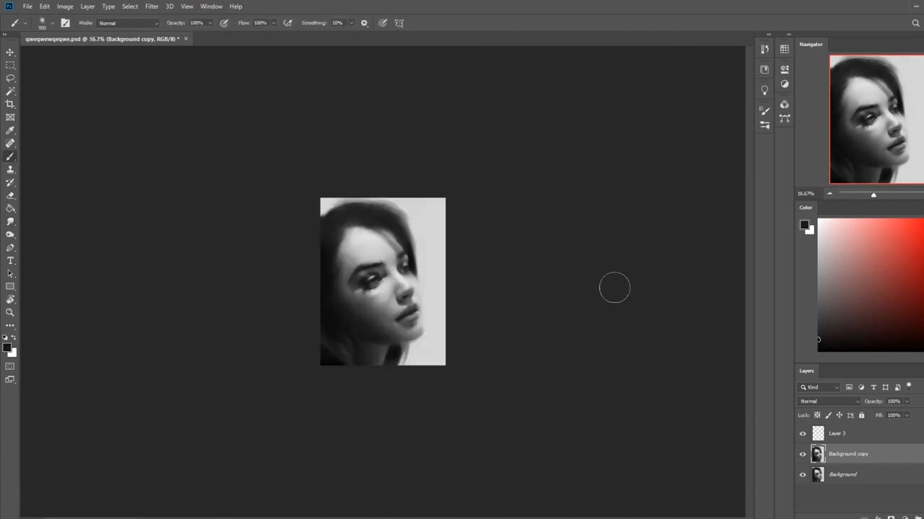
Smudge at low strength to soften the shadows under the left eye.
left_click(10, 208)
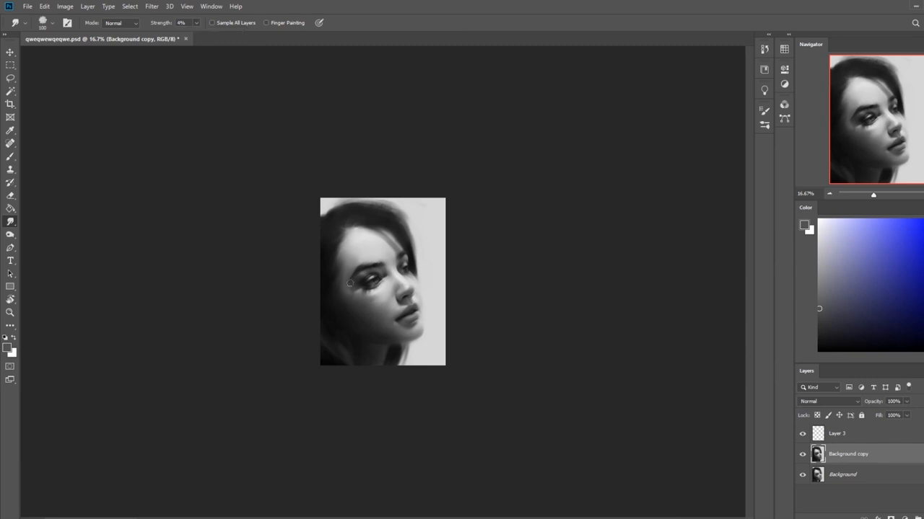
left_click(10, 157)
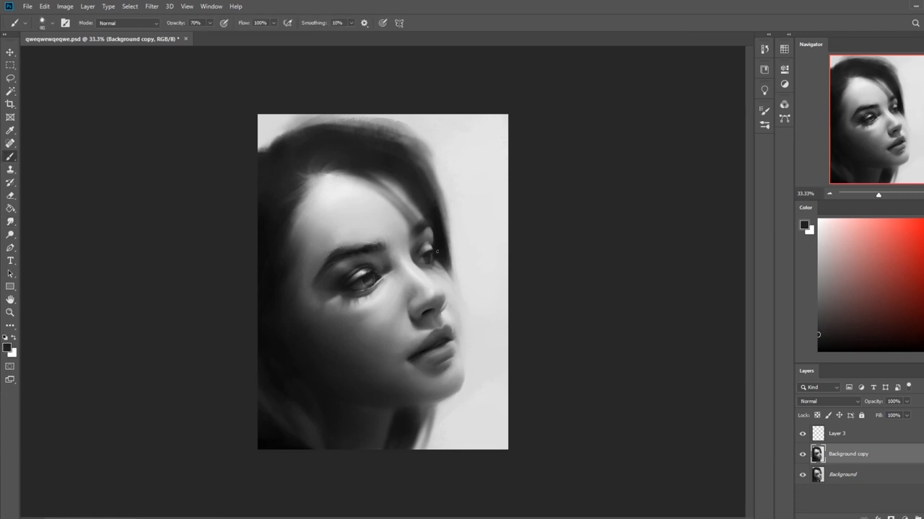
mouse_move(642, 178)
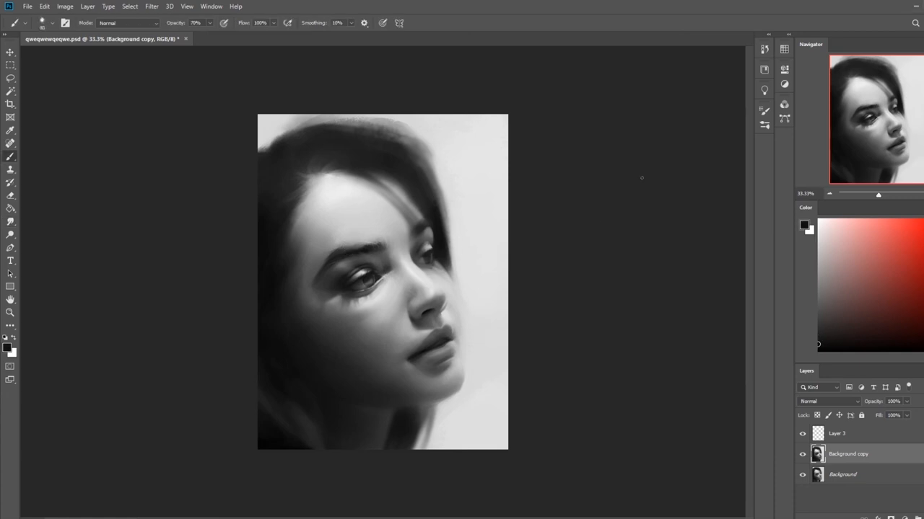
Paint soft tone near the jaw and darker accent strokes beside the temple.
left_click(10, 195)
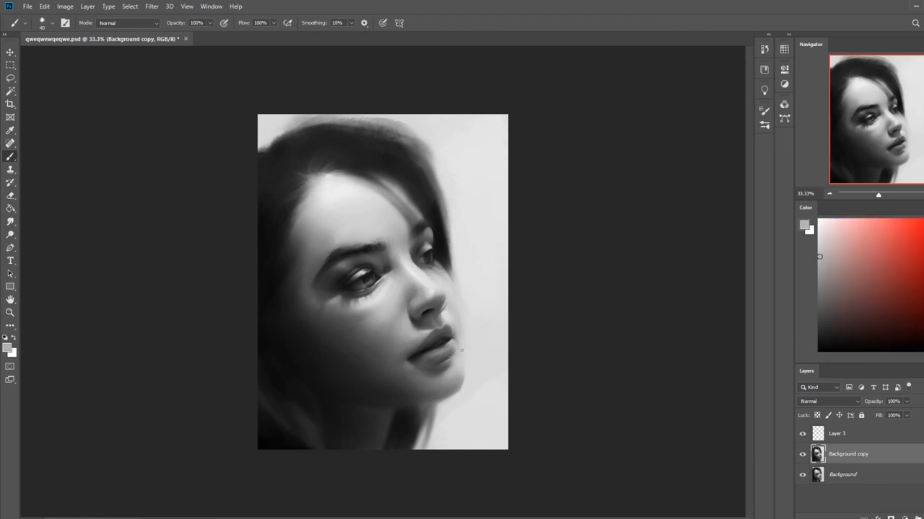
left_click(10, 221)
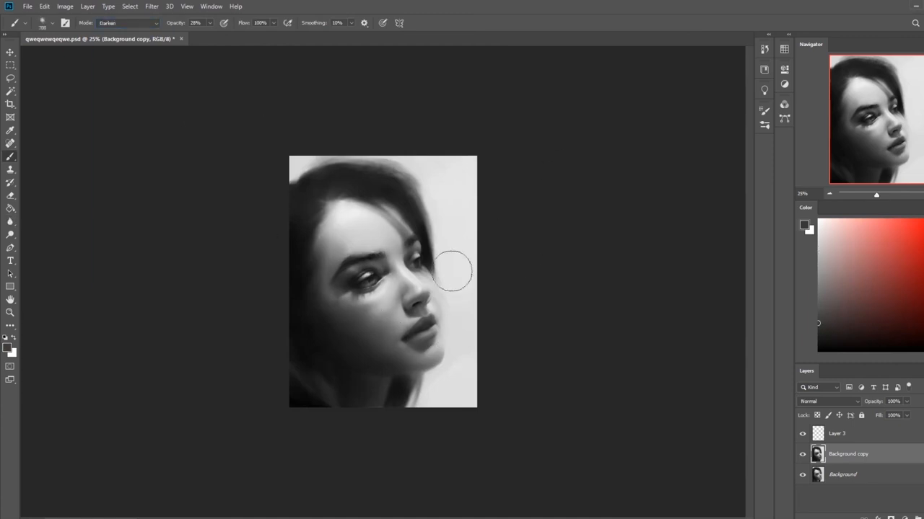
left_click(10, 234)
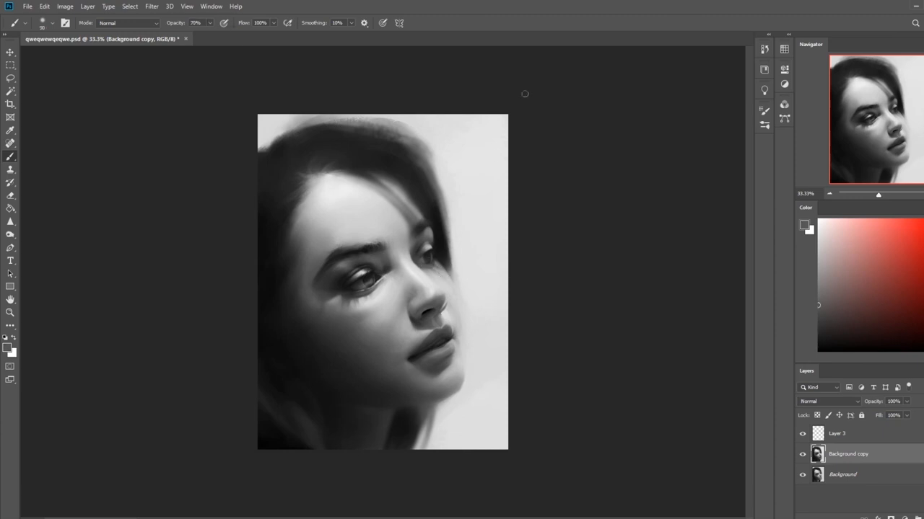
mouse_move(578, 91)
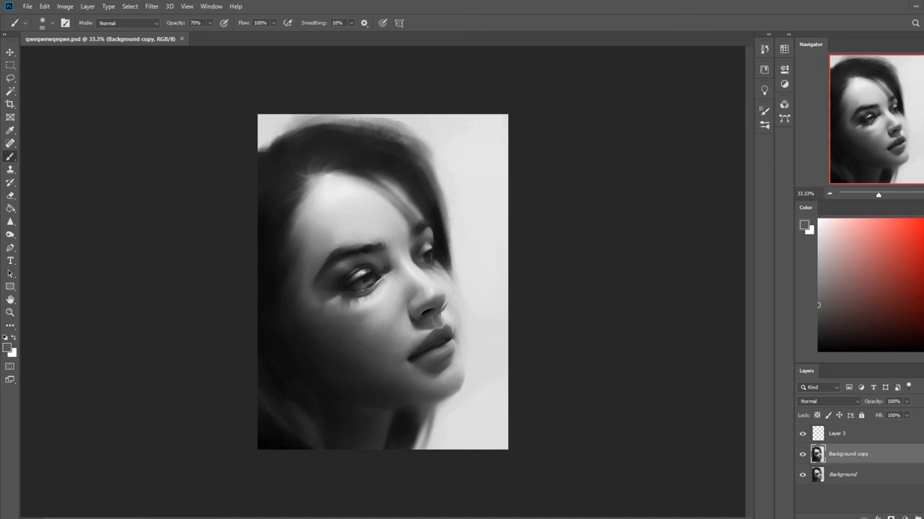
Smudge the cheek edge, burn shadows at 6% exposure, then brush pale tone.
left_click(10, 222)
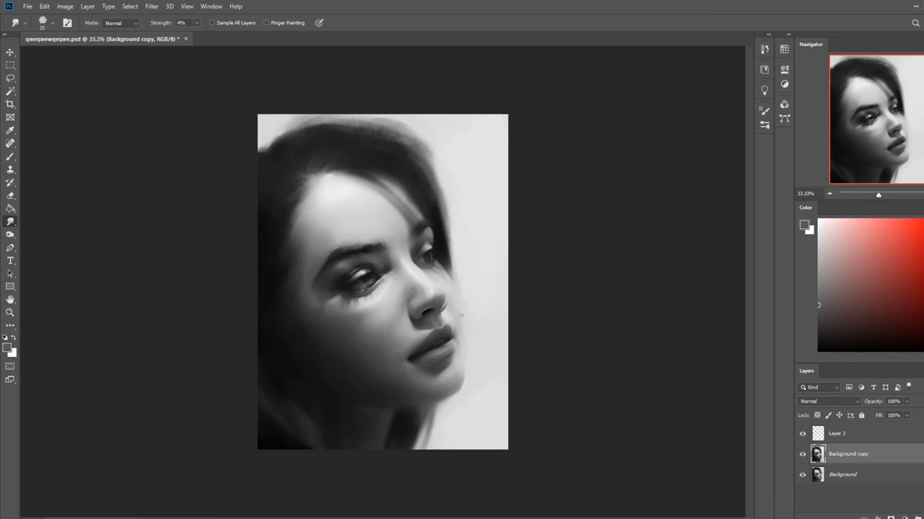
left_click(10, 156)
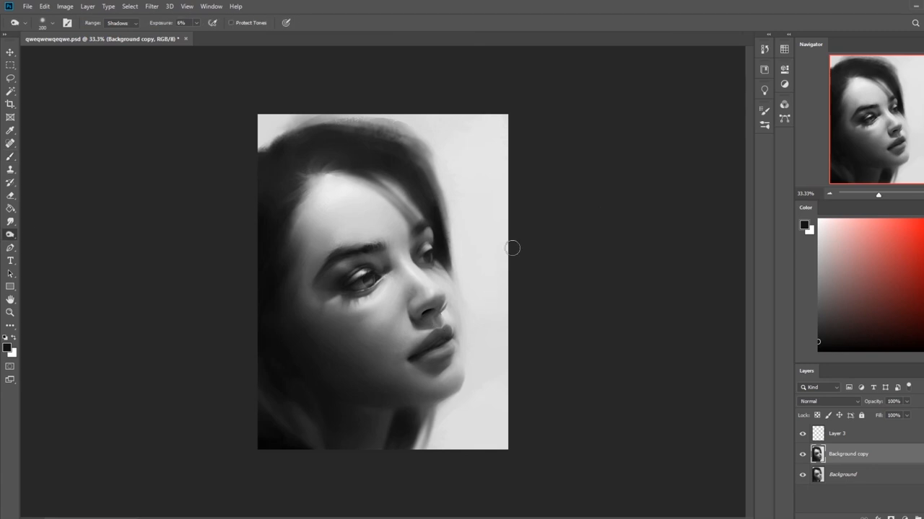
left_click(10, 92)
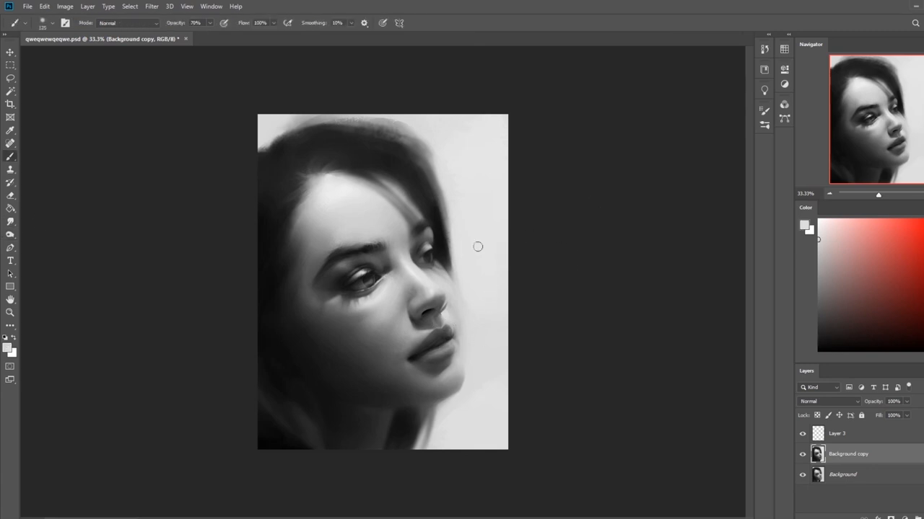